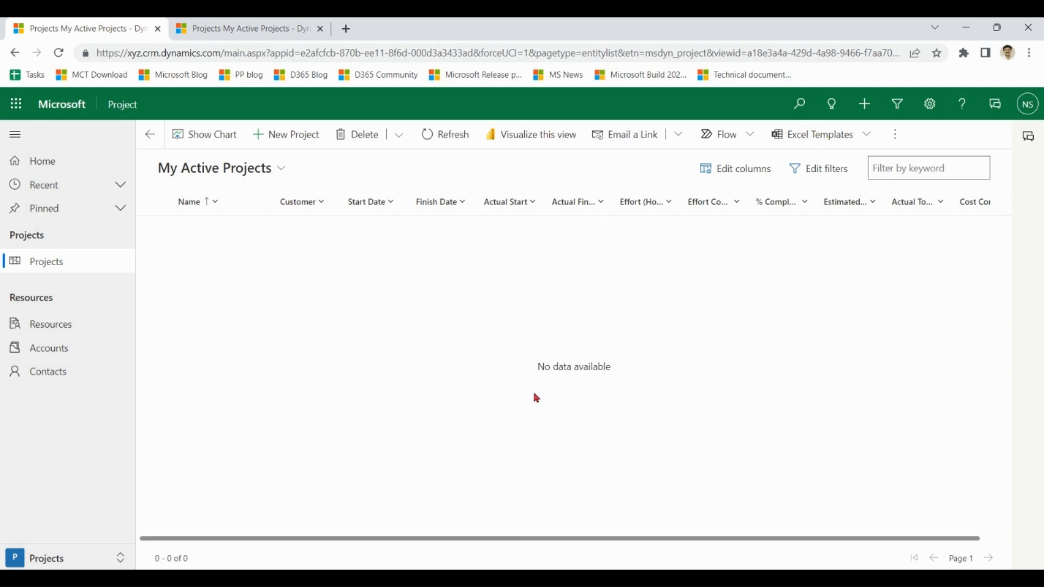
pyautogui.moveTo(1031, 167)
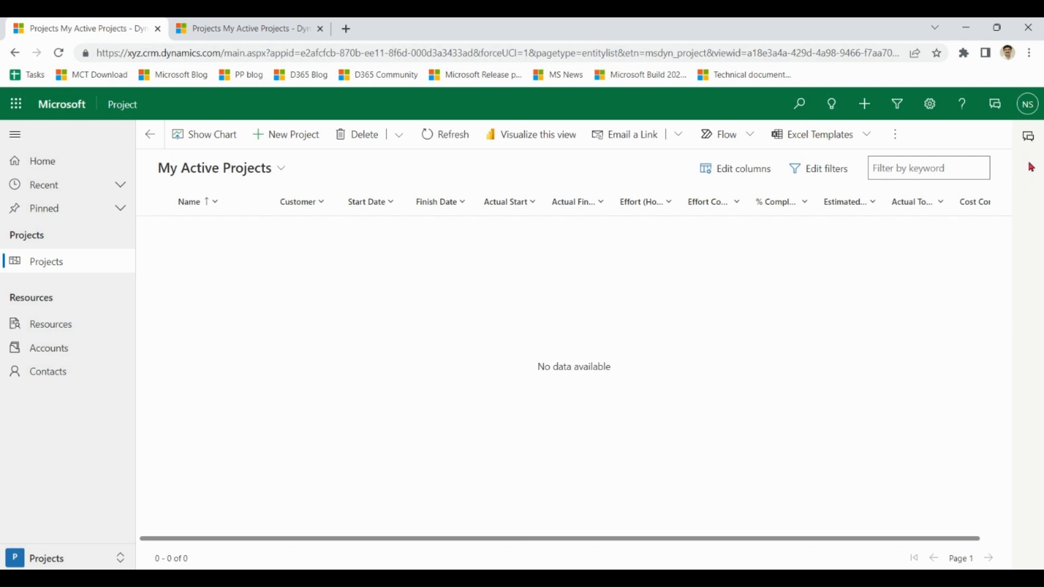
pyautogui.moveTo(575, 440)
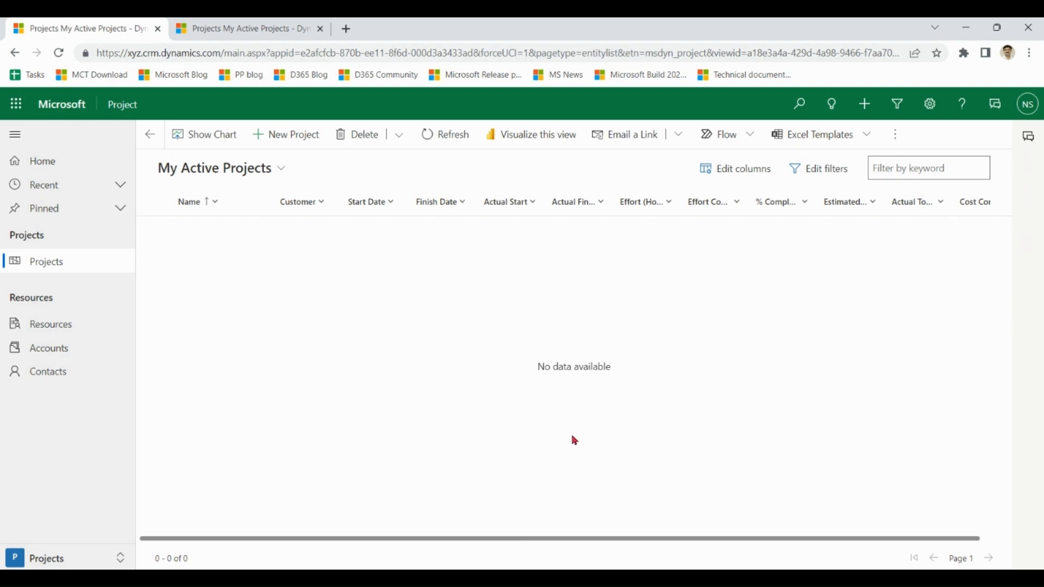
pyautogui.moveTo(42, 563)
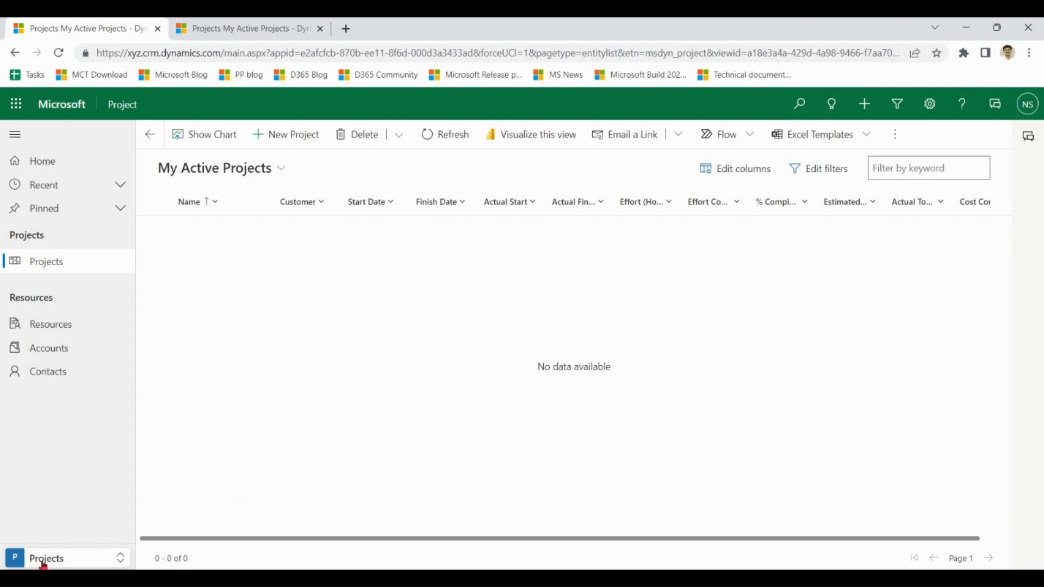
# Step: Switch to the Settings area and open the project Parameters record
pyautogui.click(47, 558)
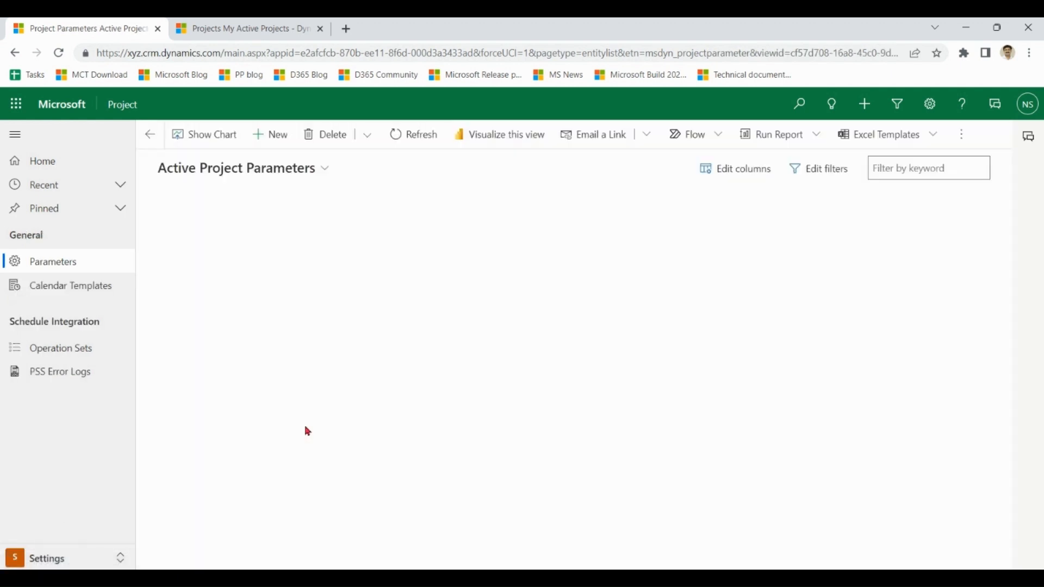
pyautogui.moveTo(354, 359)
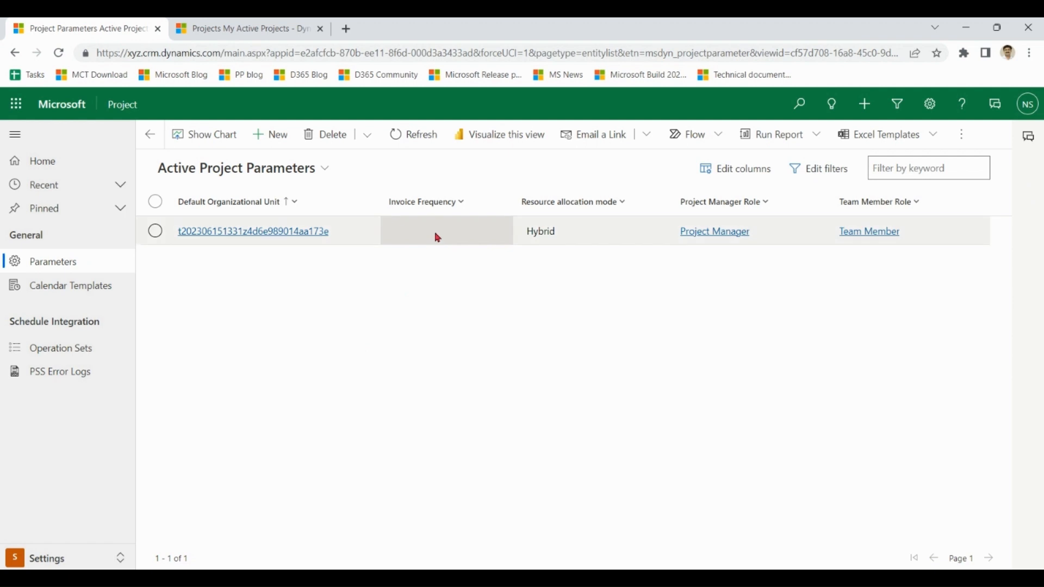
pyautogui.click(253, 231)
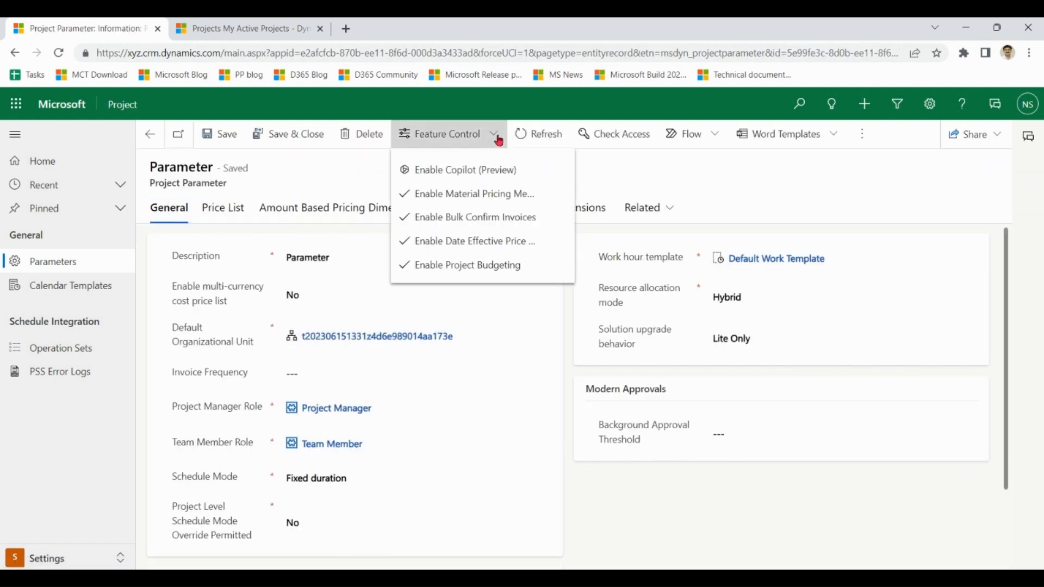
pyautogui.moveTo(467, 170)
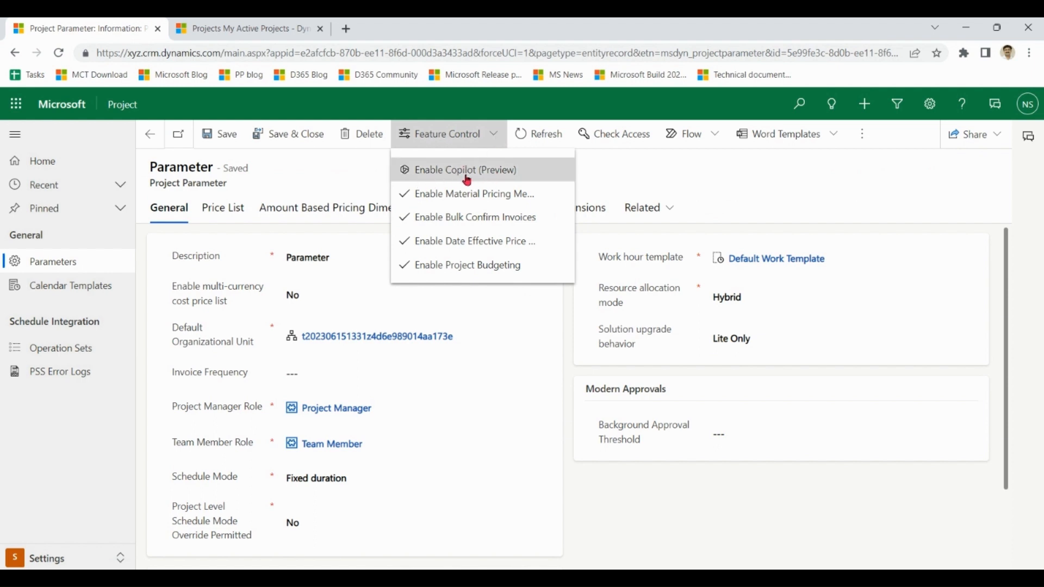
pyautogui.moveTo(540, 176)
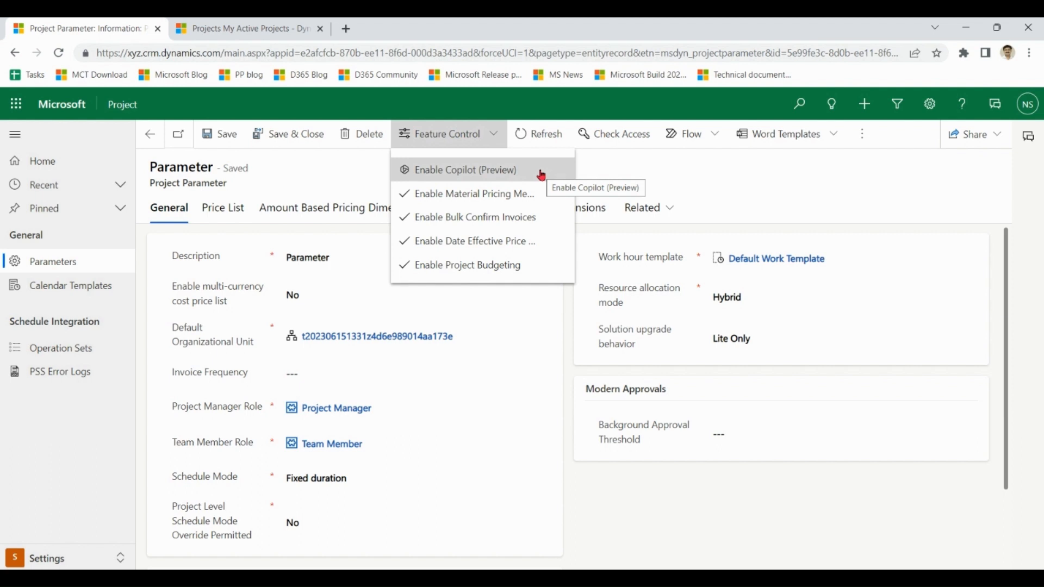
# Step: Enable Copilot (Preview) from Feature Control and confirm the dialog
pyautogui.click(466, 170)
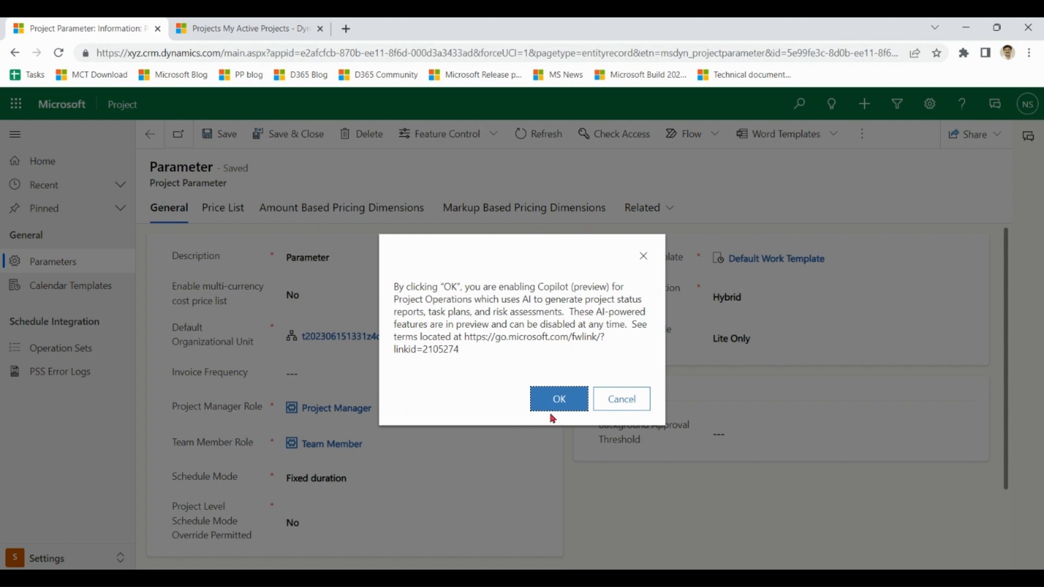
pyautogui.click(558, 399)
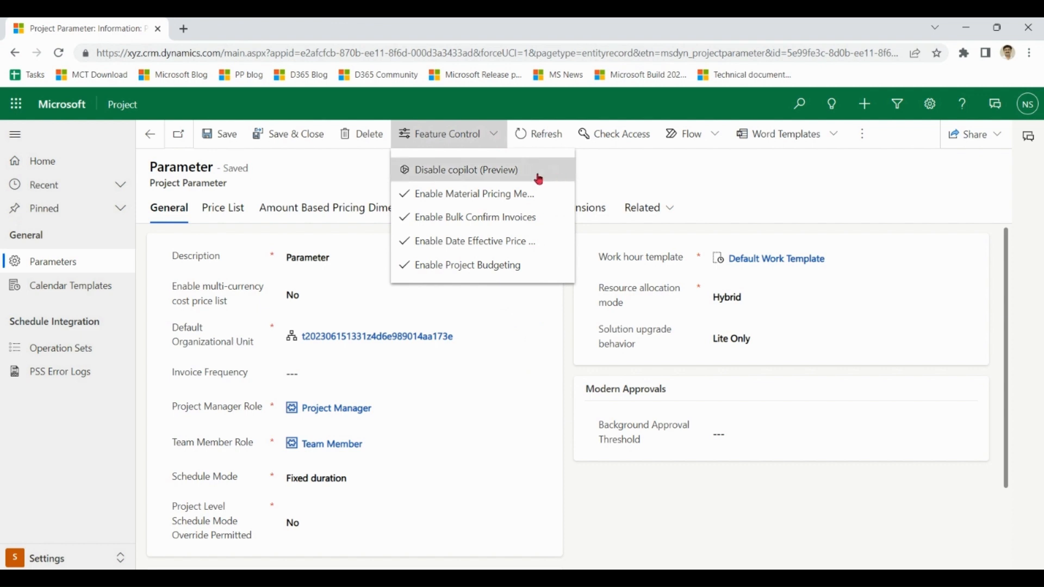
pyautogui.moveTo(549, 180)
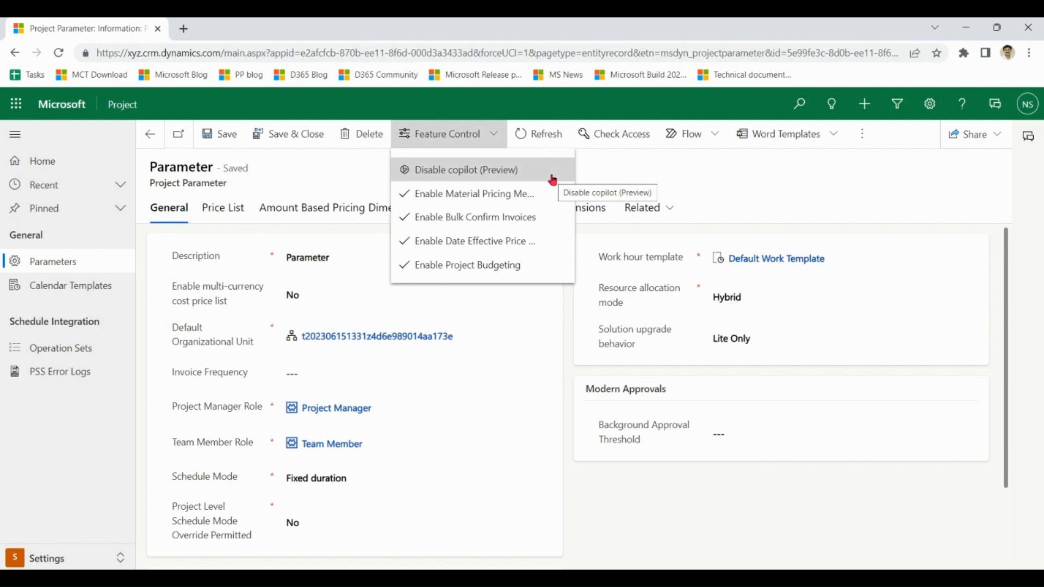
pyautogui.moveTo(87, 551)
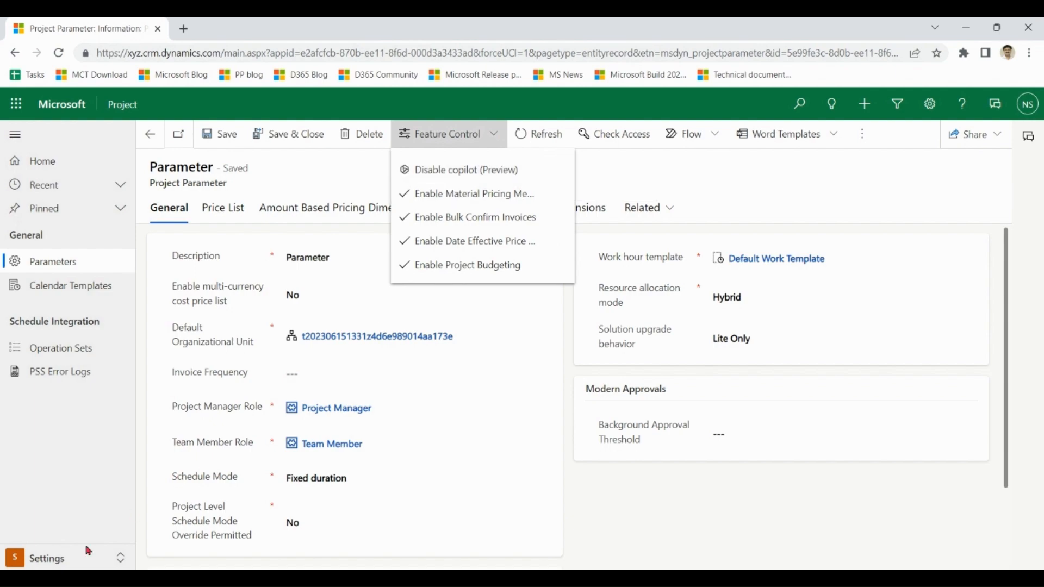
pyautogui.moveTo(178, 478)
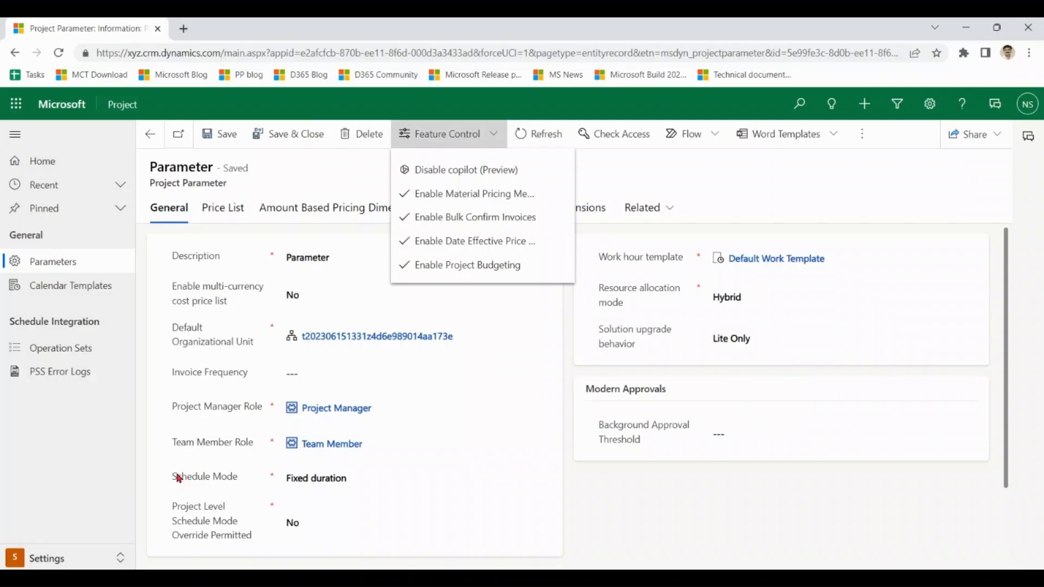
# Step: Return to the Projects area and create a new project named 'Setting up a University'
pyautogui.click(47, 558)
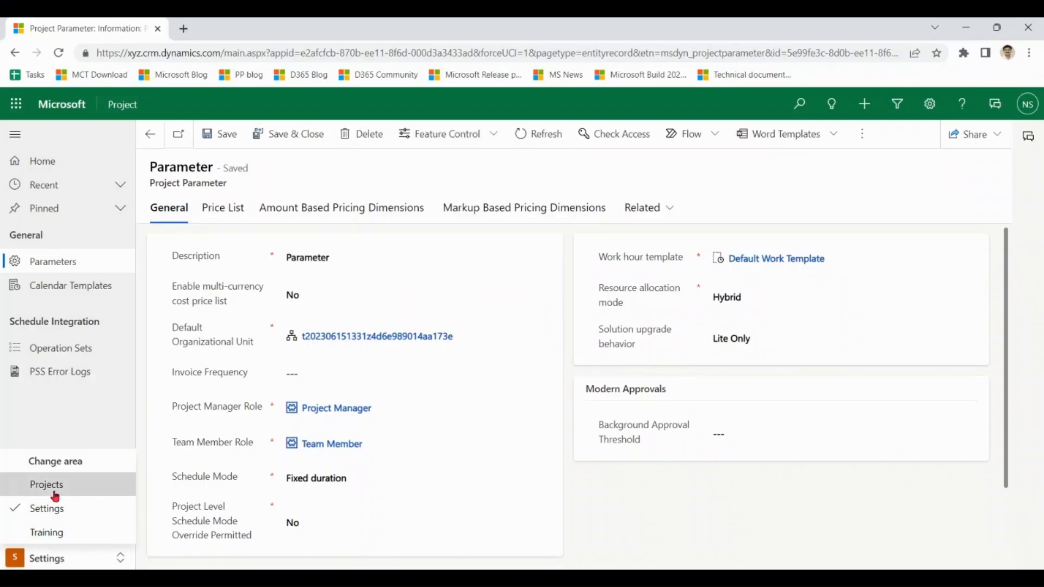
pyautogui.click(46, 484)
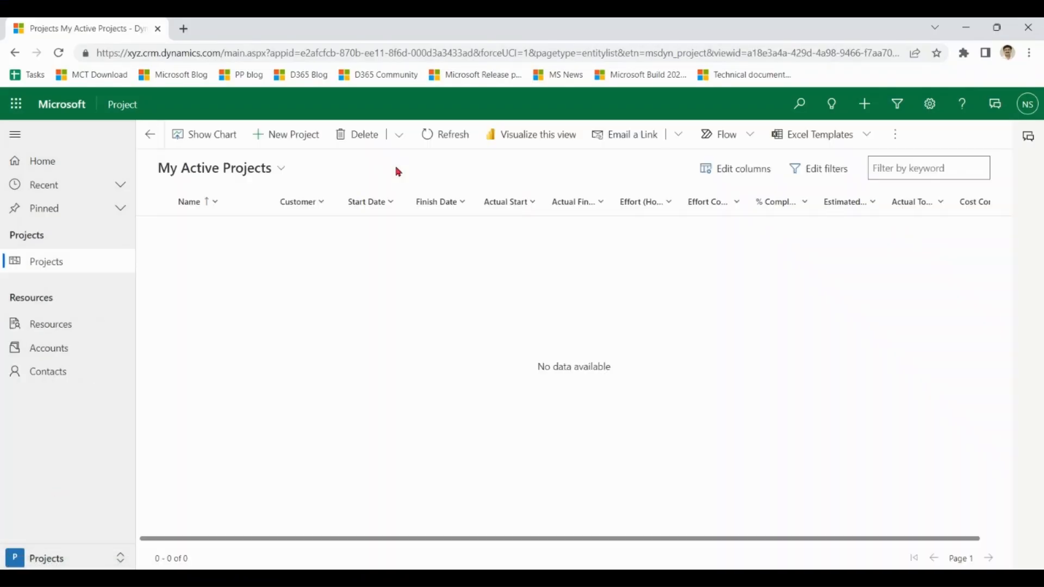
pyautogui.click(293, 134)
pyautogui.write('Se')
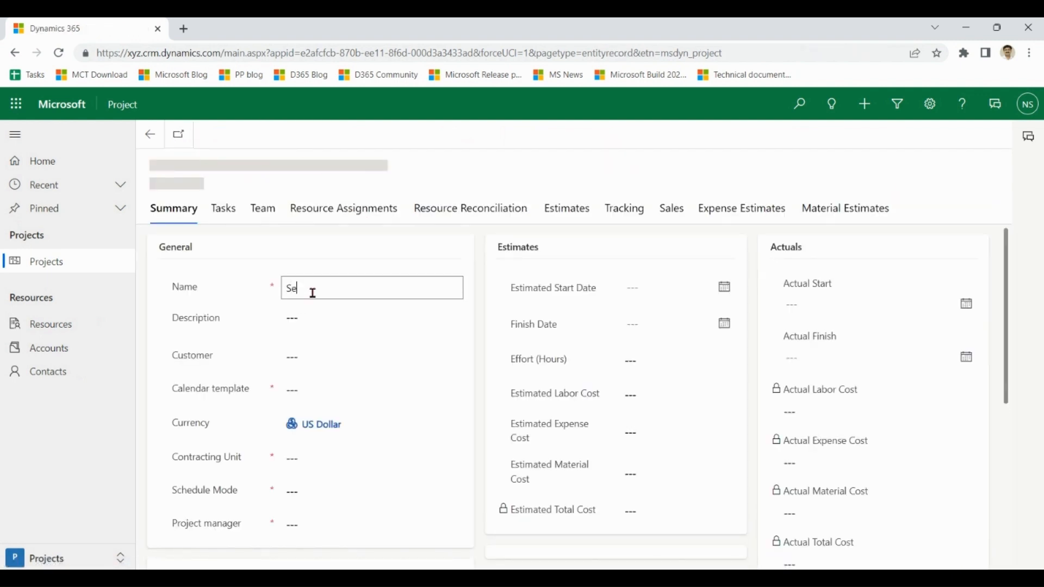
pyautogui.write('tting up')
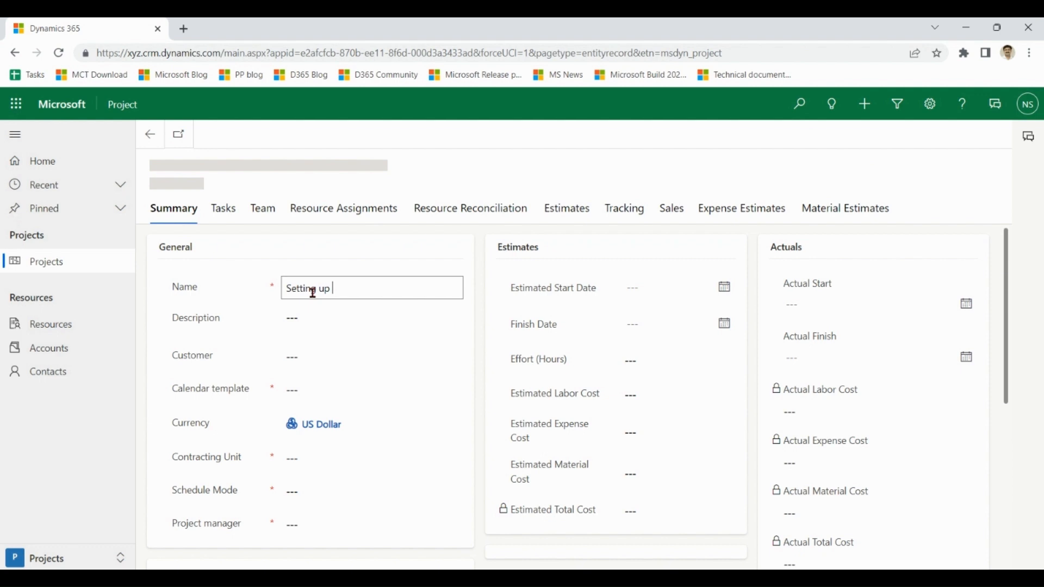
pyautogui.write('a Unive')
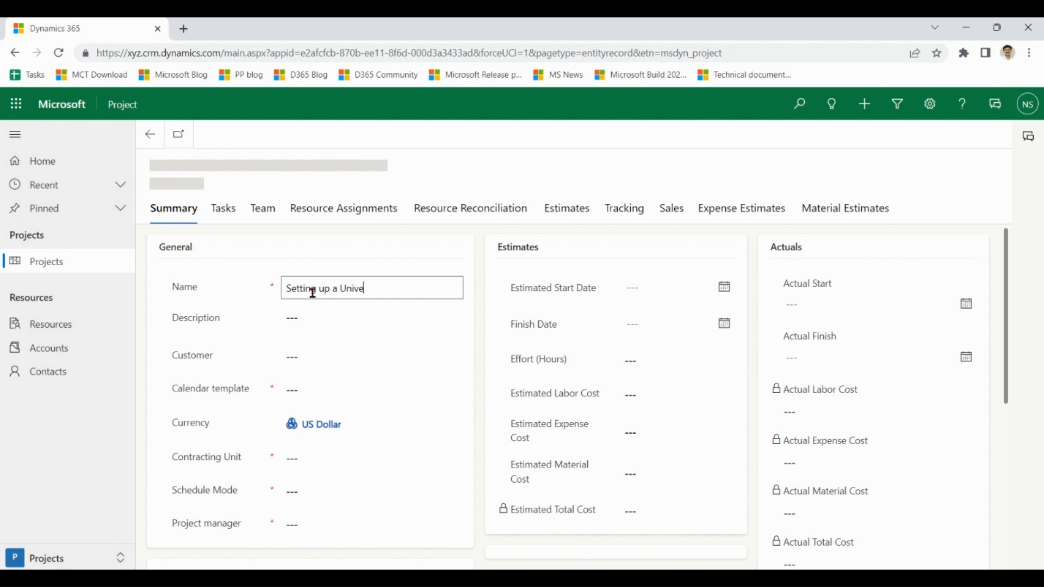
pyautogui.write('rsity')
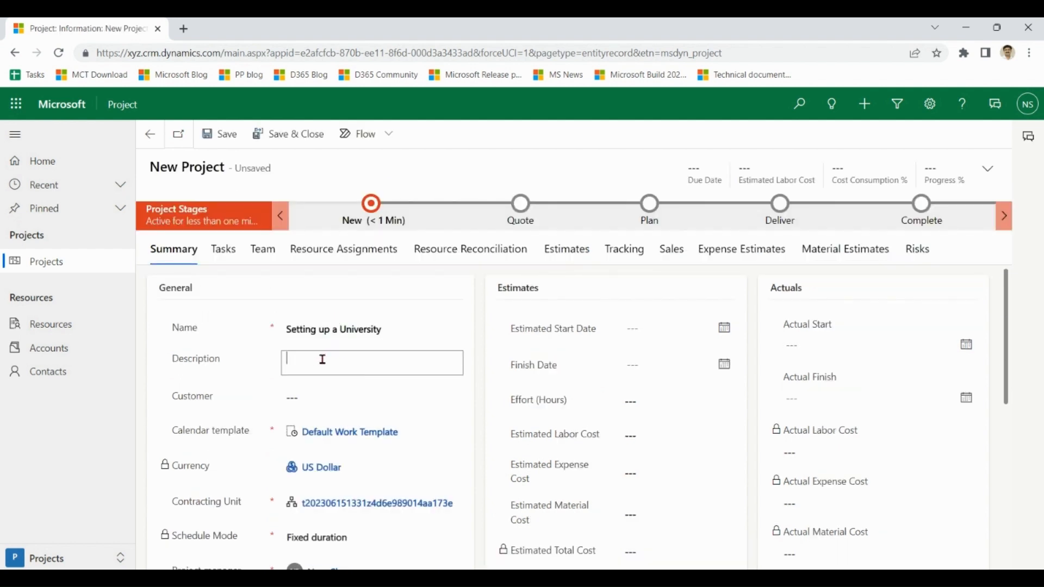
# Step: Describe the project as setting up a university in the US for the blind, starting 6/26/2023
pyautogui.write('We want to s')
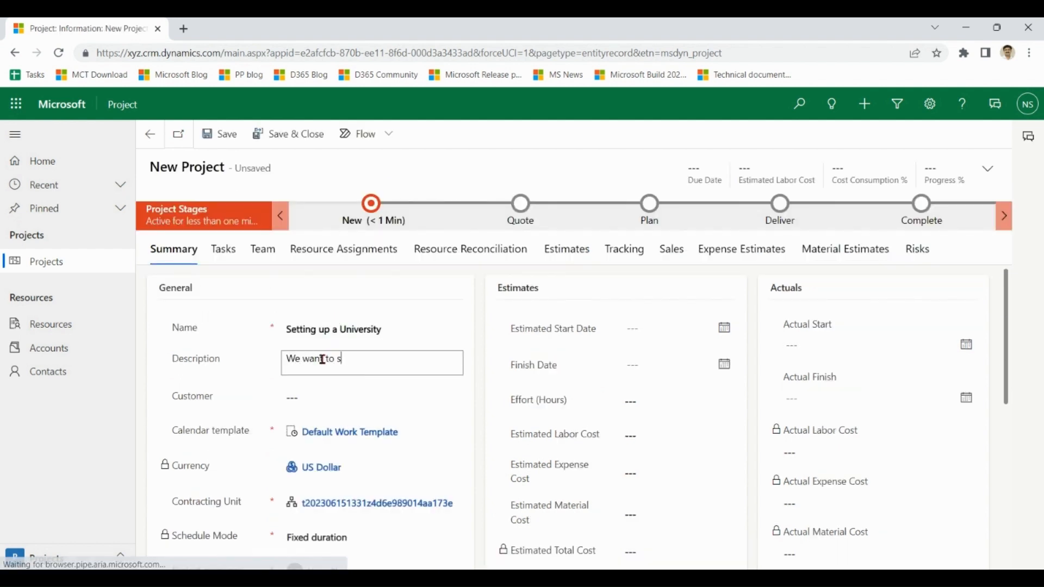
pyautogui.write('etup a un')
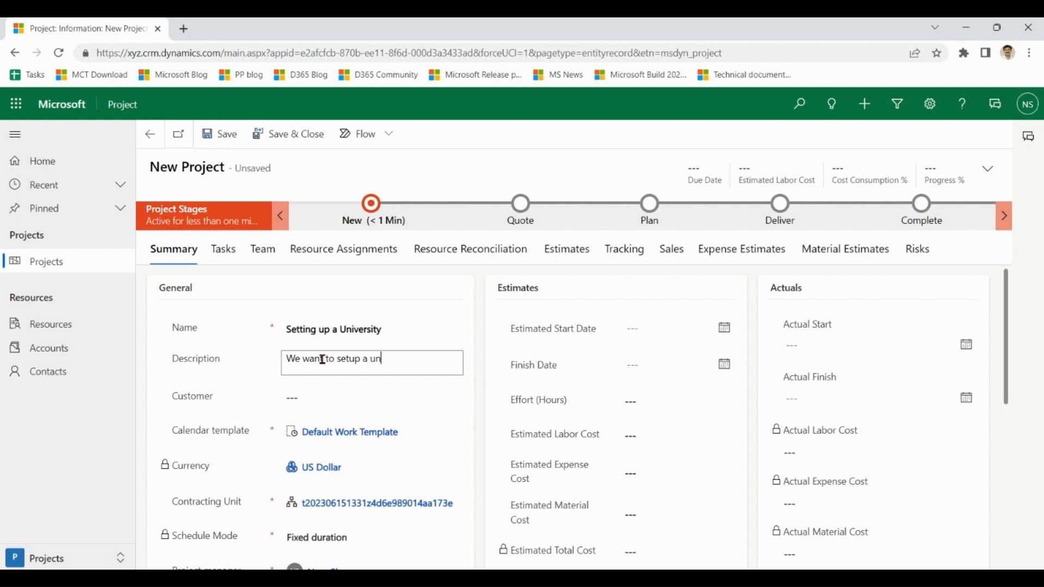
pyautogui.write('iversit')
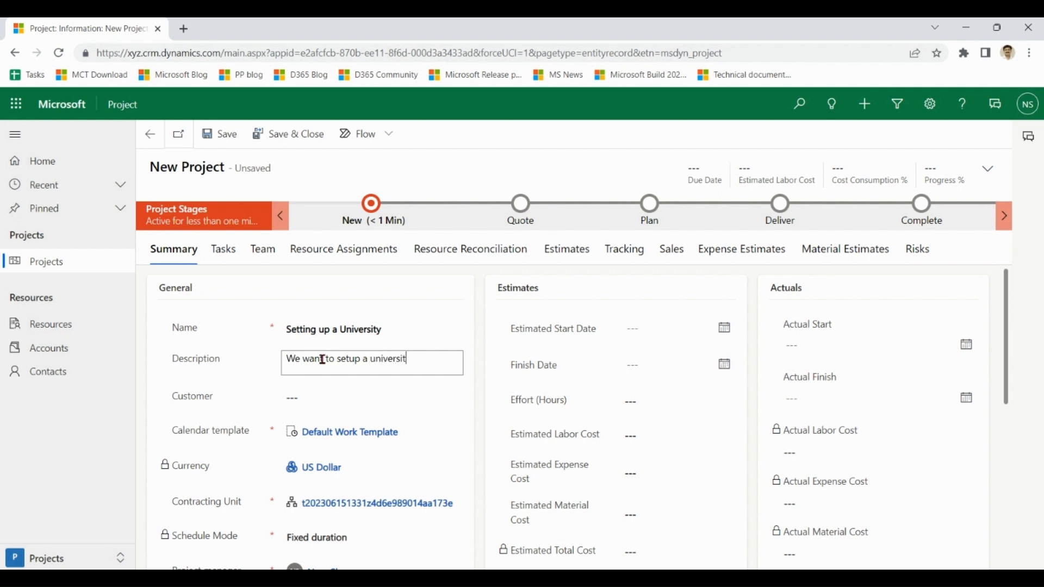
pyautogui.write('in United State')
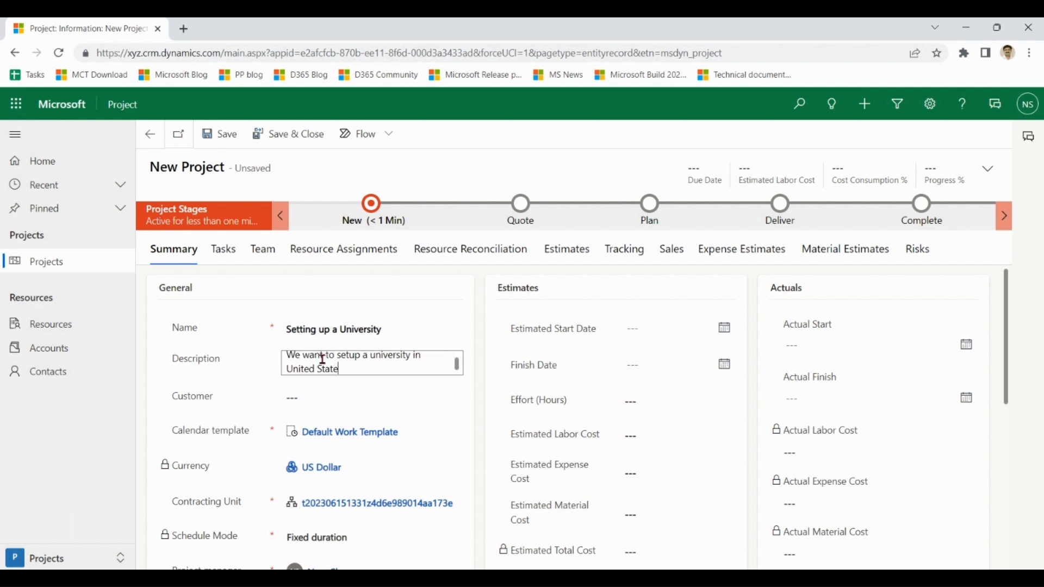
pyautogui.write('for Blinds')
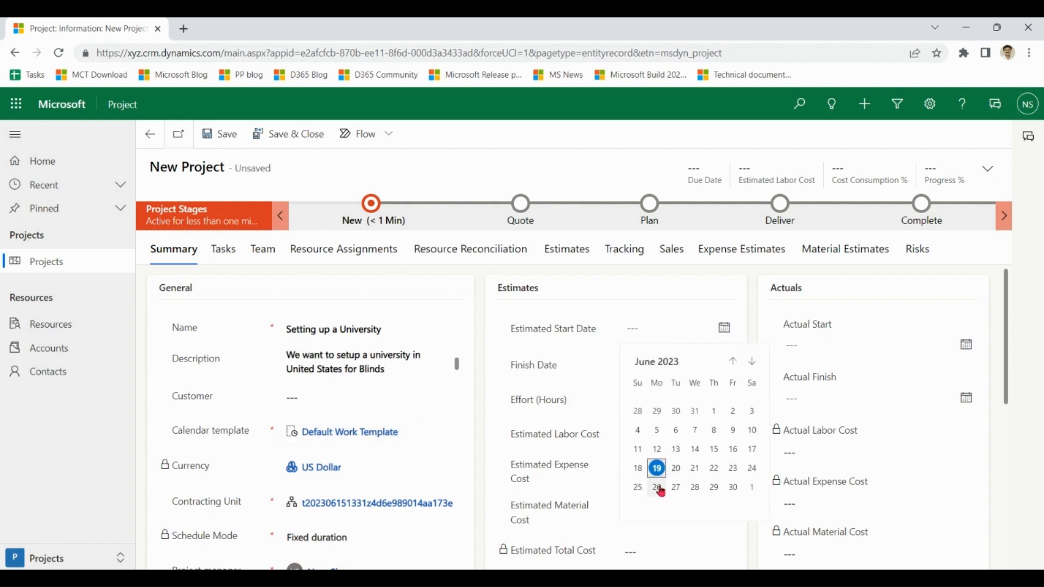
pyautogui.click(656, 487)
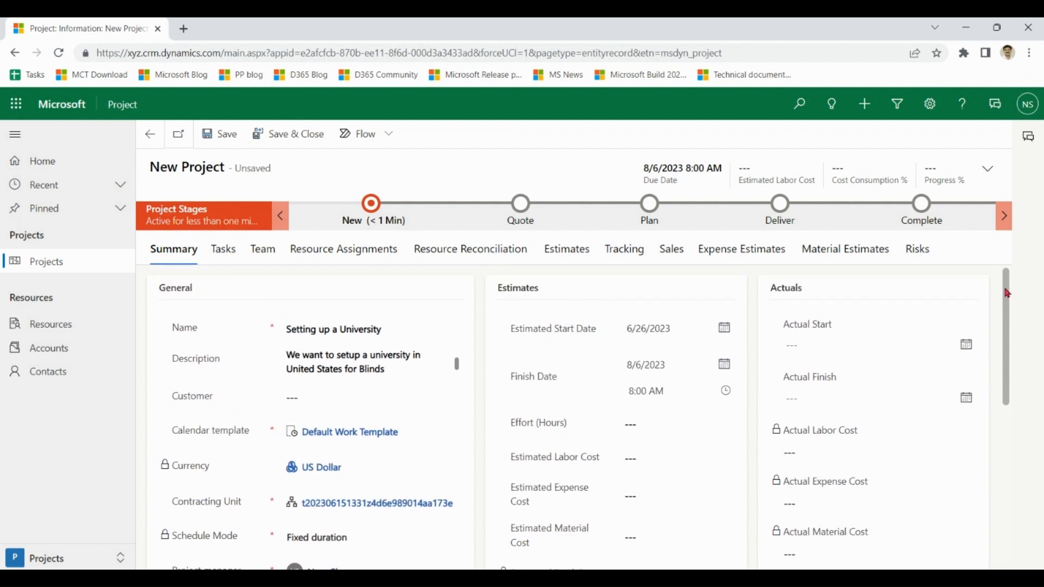
# Step: Save the 'Setting up a University' project and show the Copilot pane beside it
pyautogui.click(226, 134)
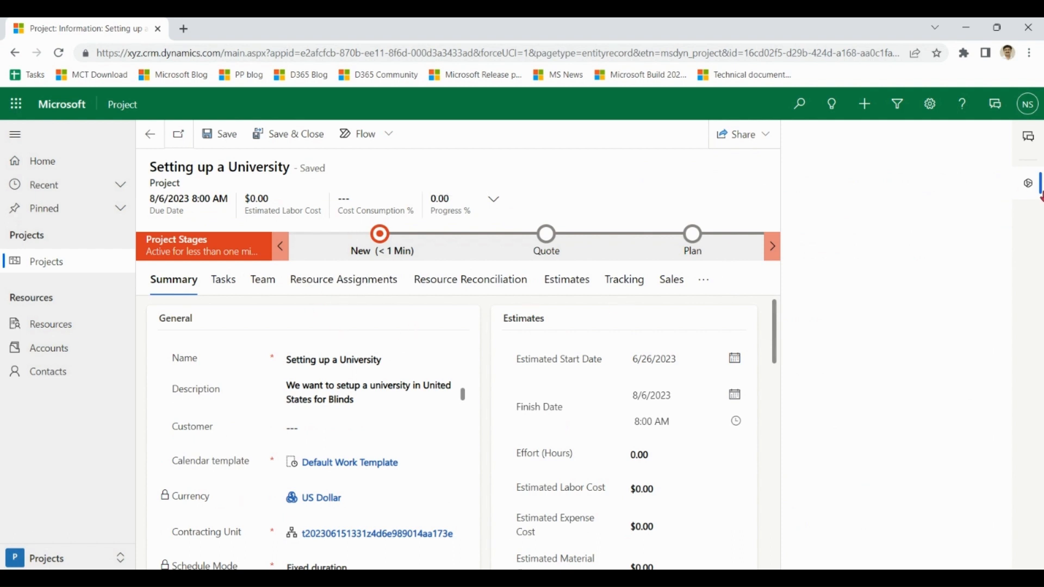
pyautogui.click(1029, 184)
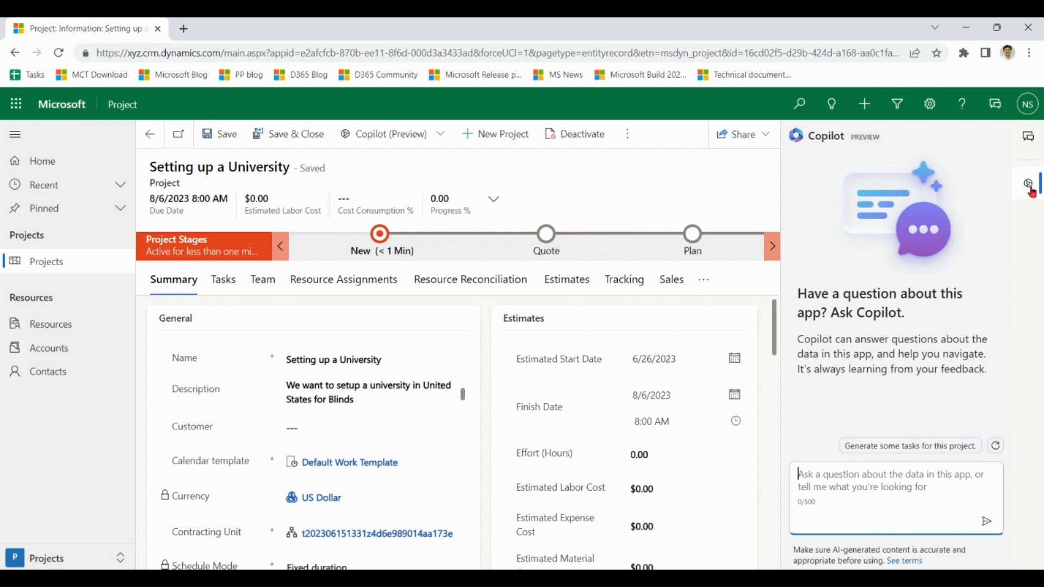
pyautogui.moveTo(223, 279)
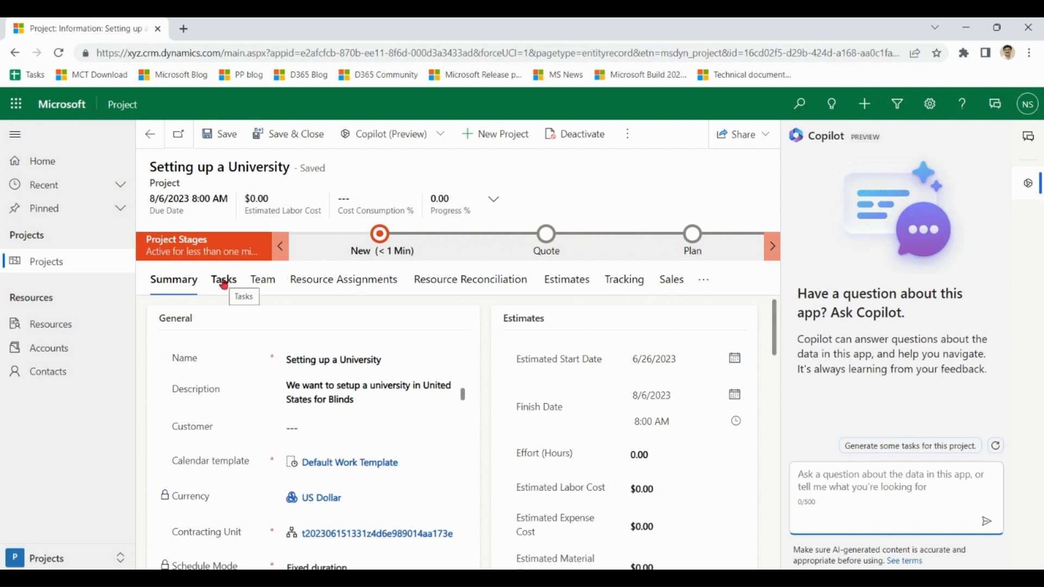
# Step: Show the project's Tasks grid, which is still empty
pyautogui.click(223, 279)
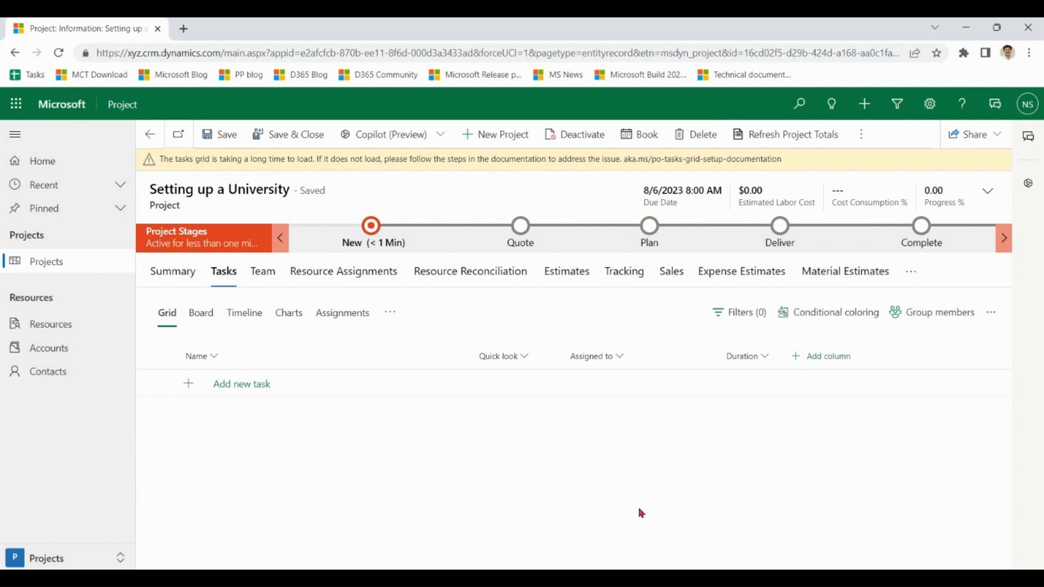
pyautogui.moveTo(522, 487)
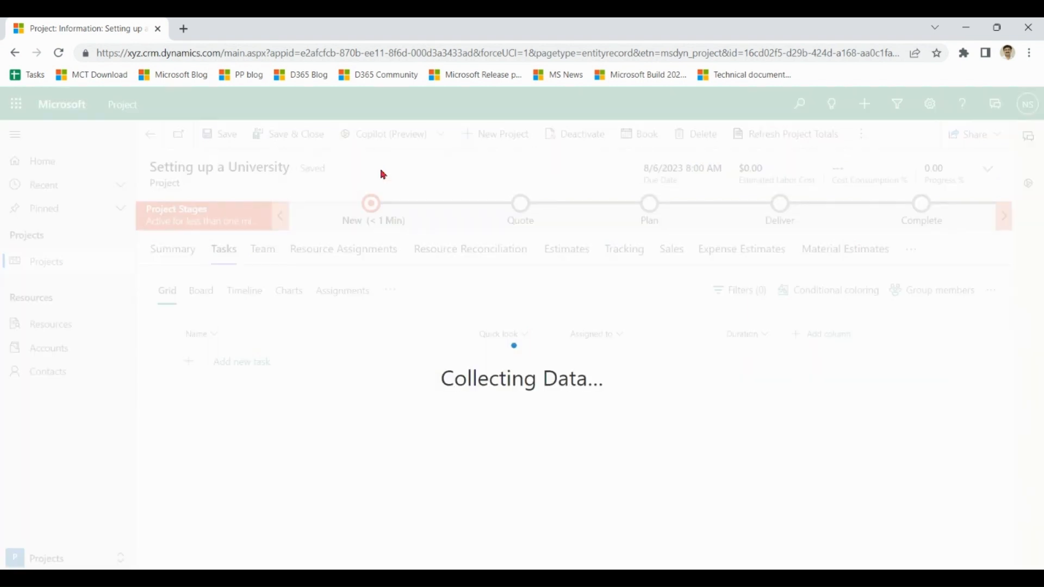
pyautogui.moveTo(576, 469)
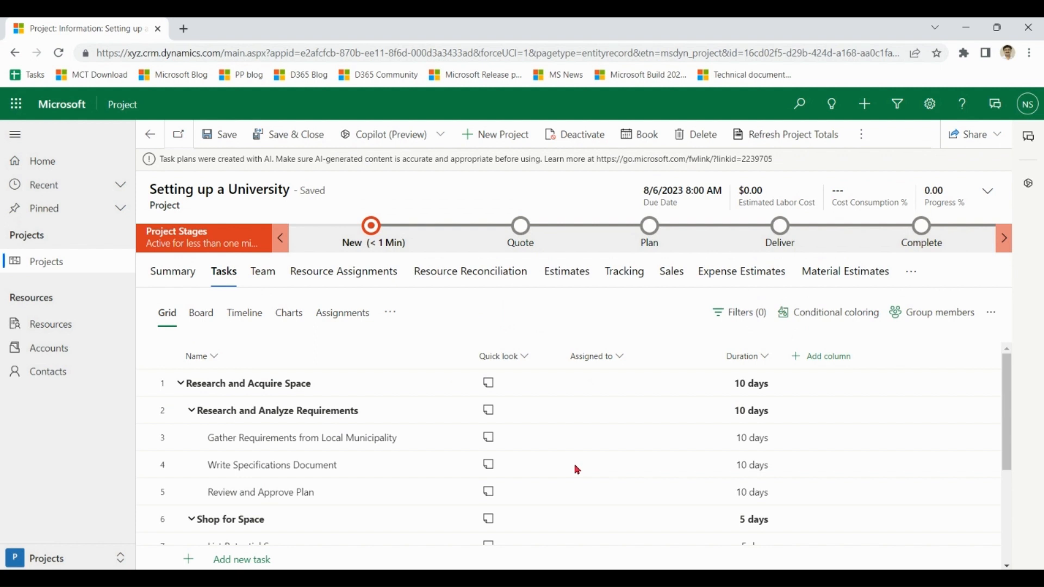
# Step: Collapse the summary tasks, expand Research and Analyze Requirements, and show actions for Gather Requirements from Local Municipality
pyautogui.click(180, 383)
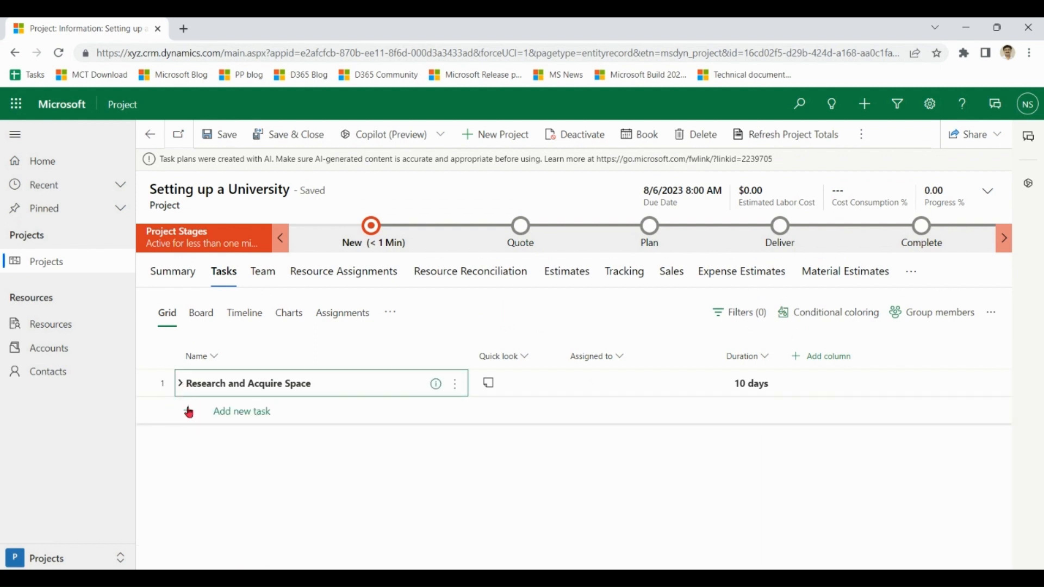
pyautogui.click(180, 383)
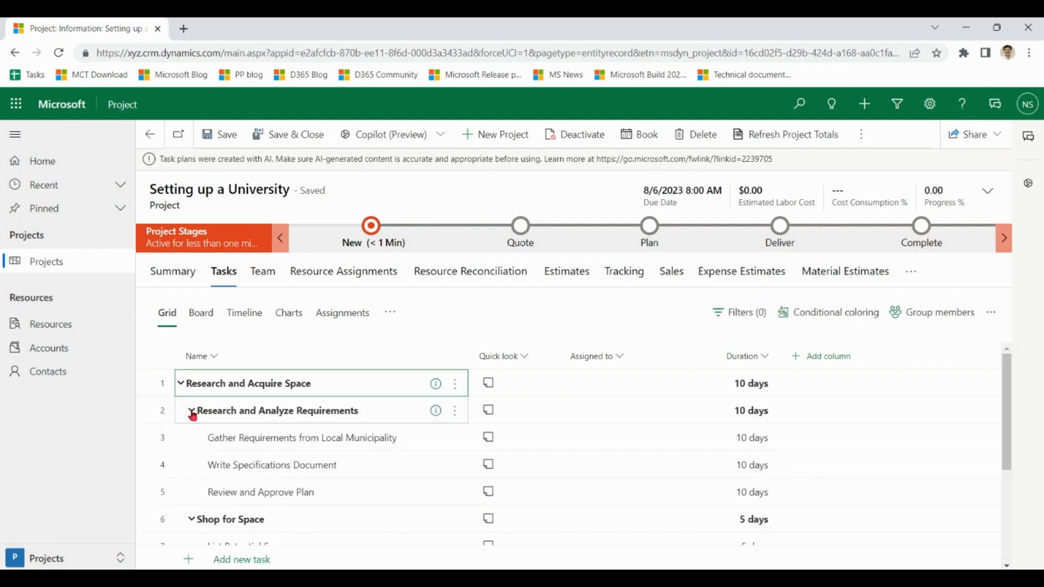
pyautogui.click(192, 410)
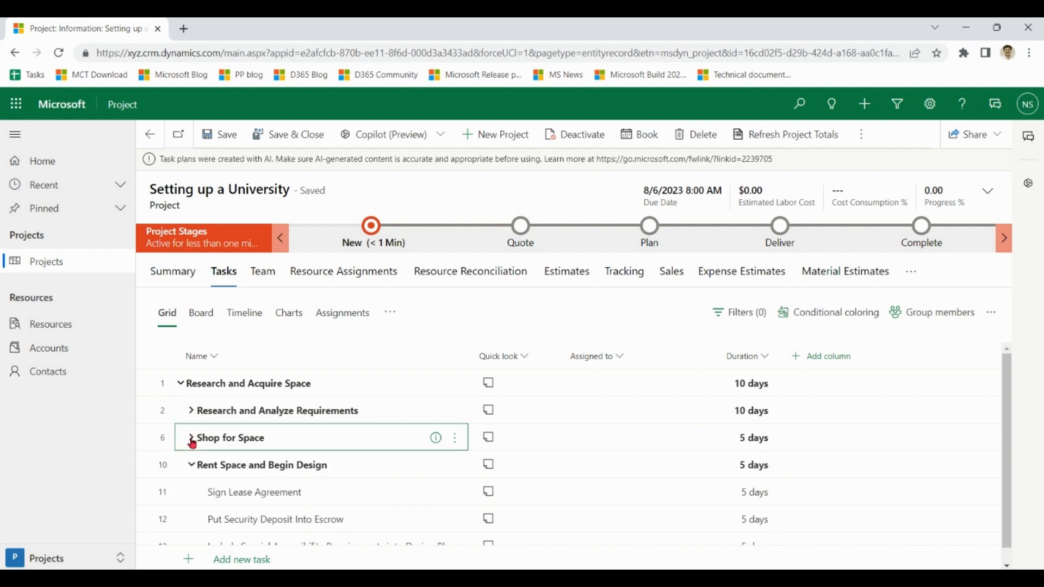
pyautogui.click(190, 464)
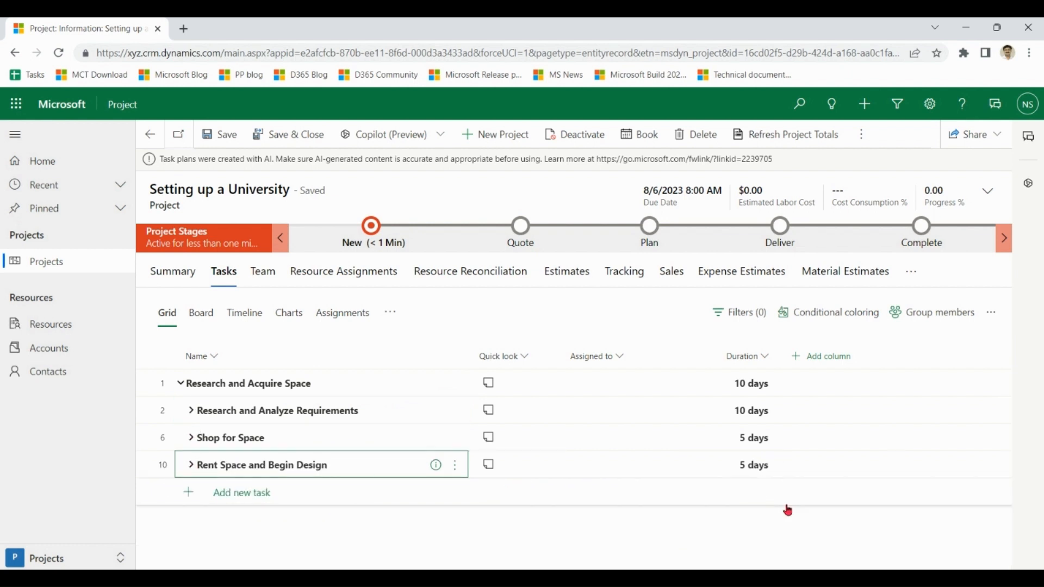
pyautogui.moveTo(722, 545)
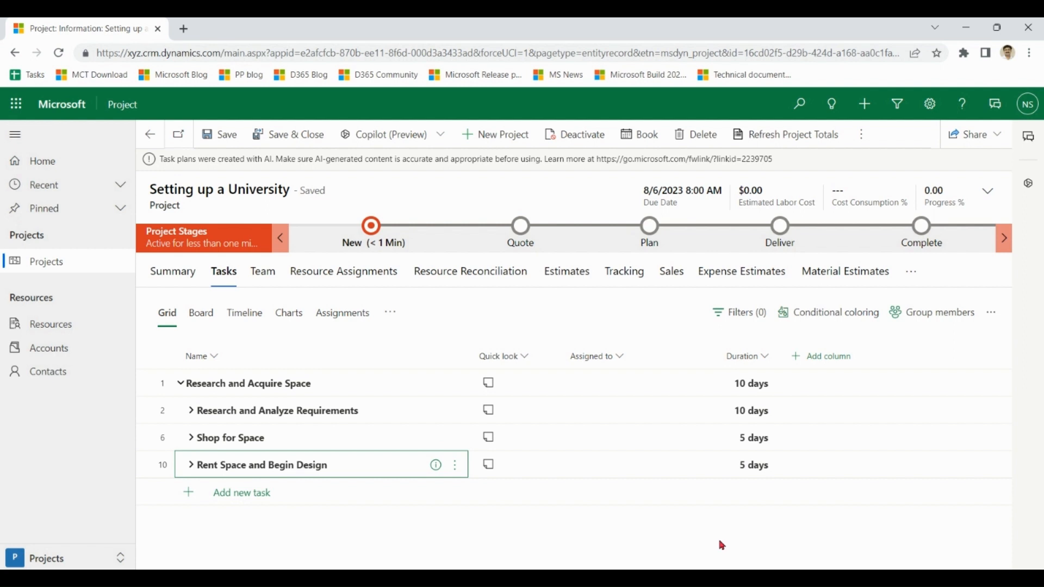
pyautogui.moveTo(246, 437)
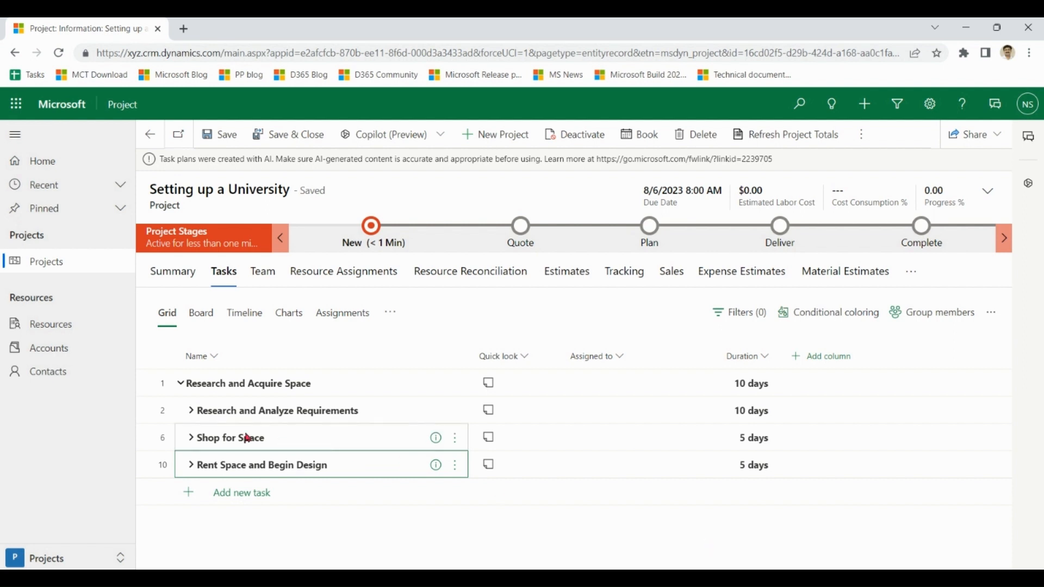
pyautogui.click(190, 410)
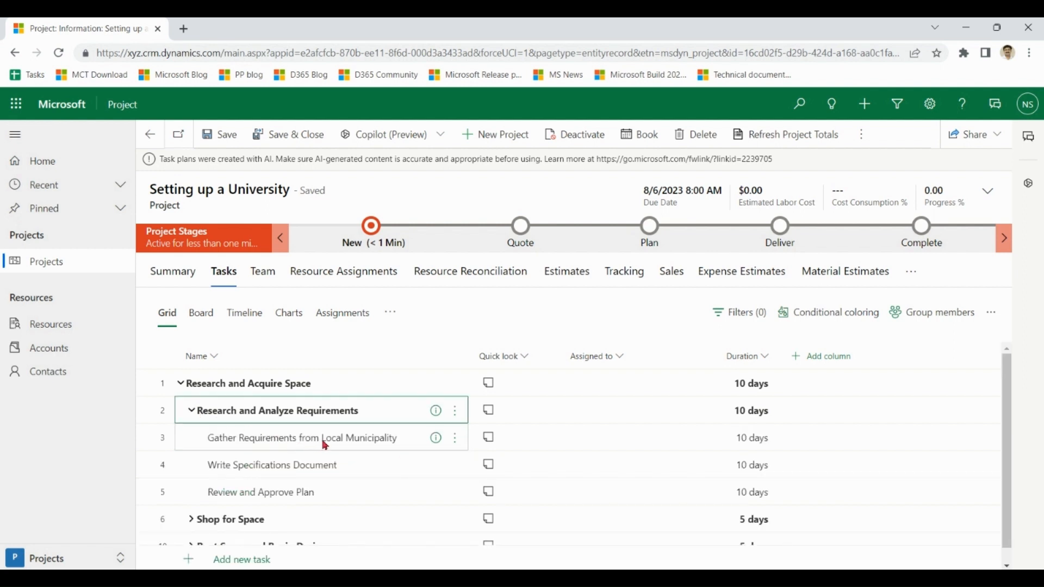
pyautogui.click(513, 437)
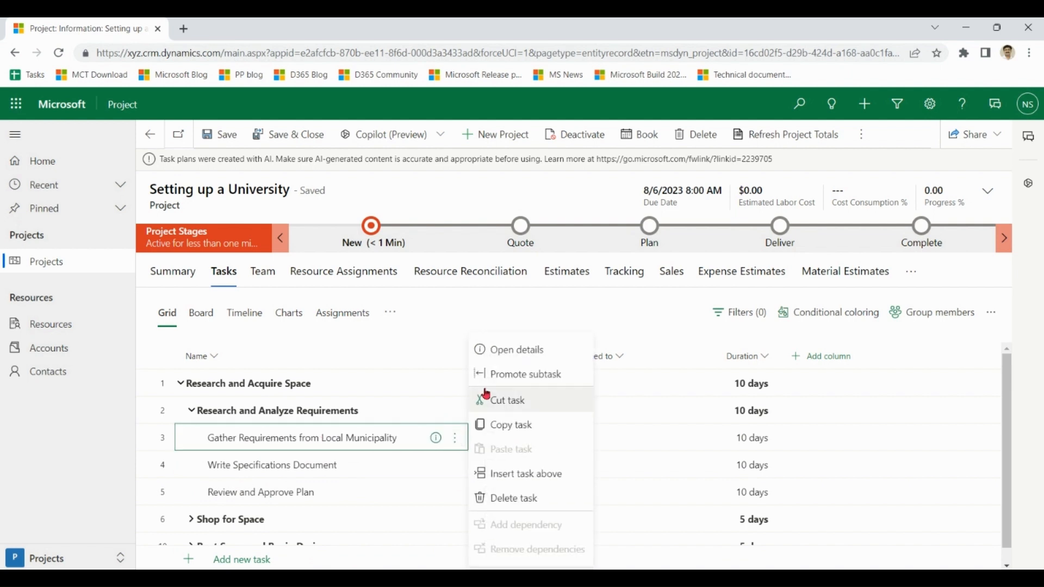
pyautogui.click(517, 349)
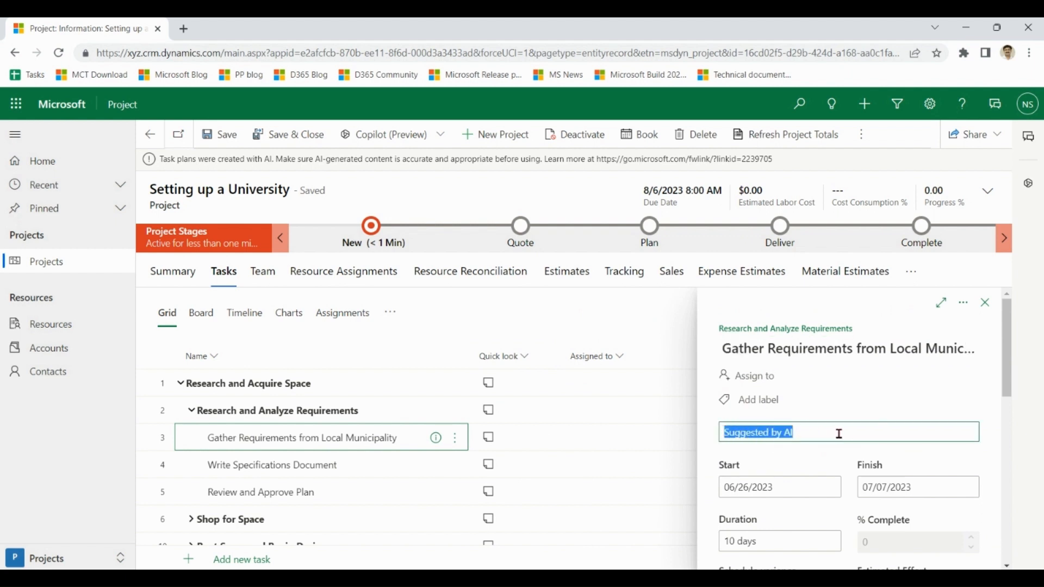
pyautogui.click(845, 431)
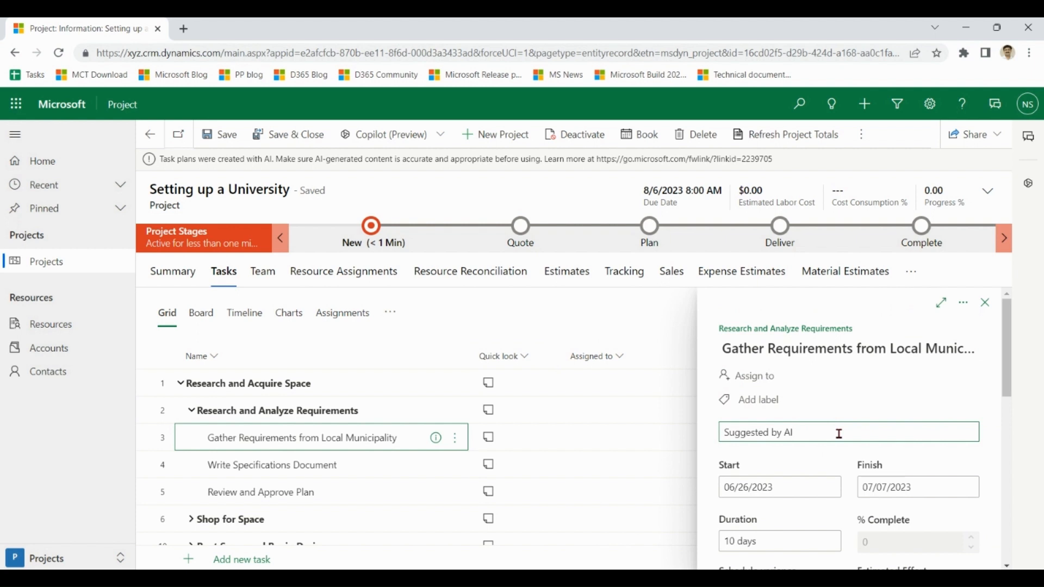
pyautogui.scroll(-3)
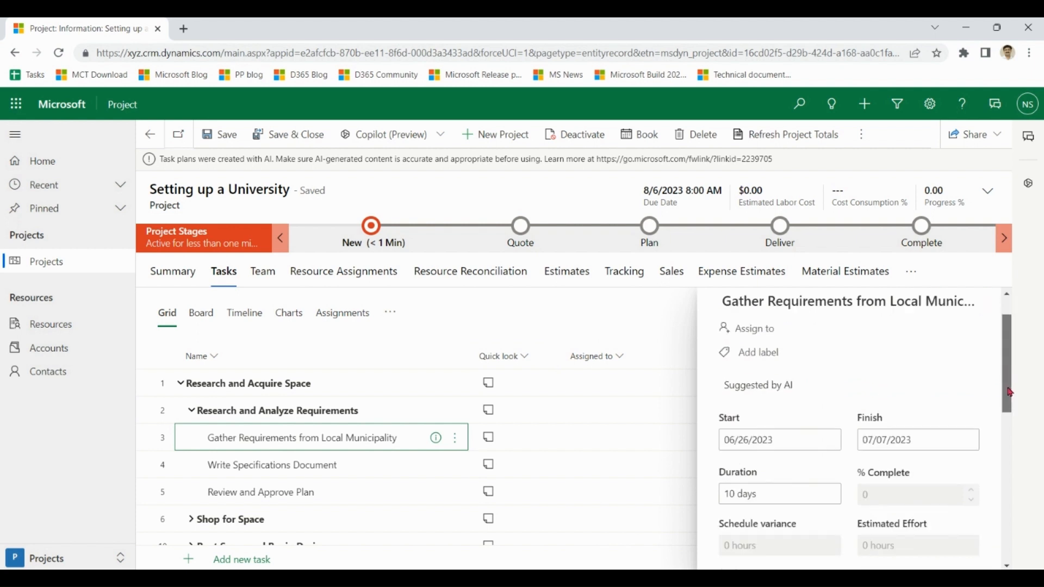
pyautogui.scroll(3)
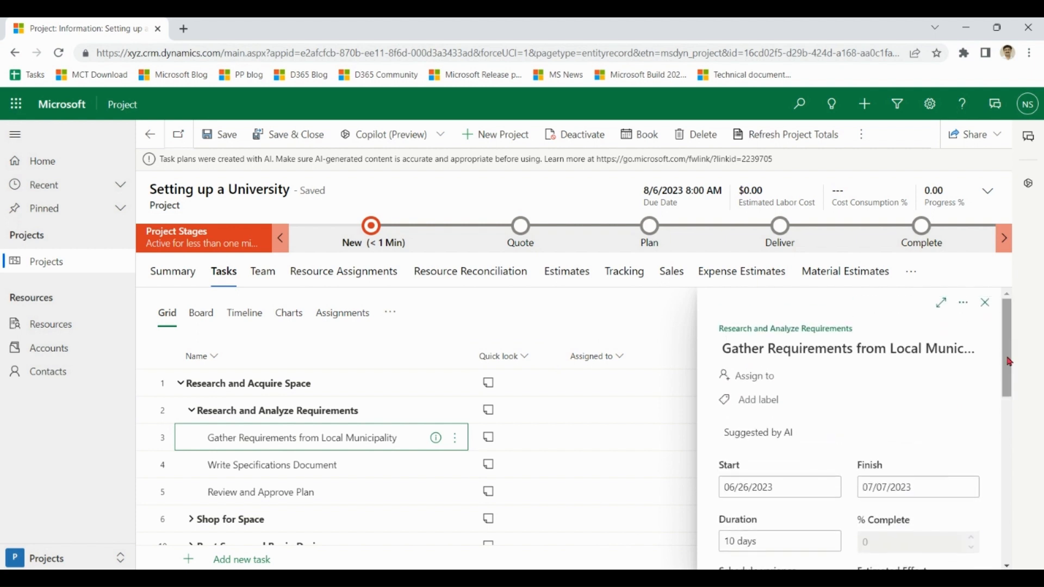
pyautogui.click(985, 302)
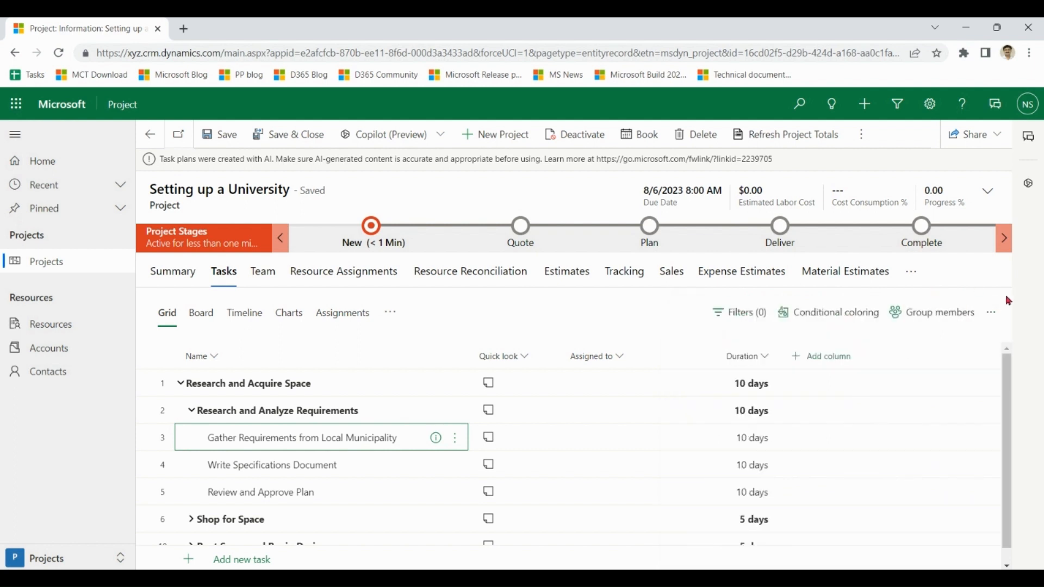
pyautogui.moveTo(1018, 404)
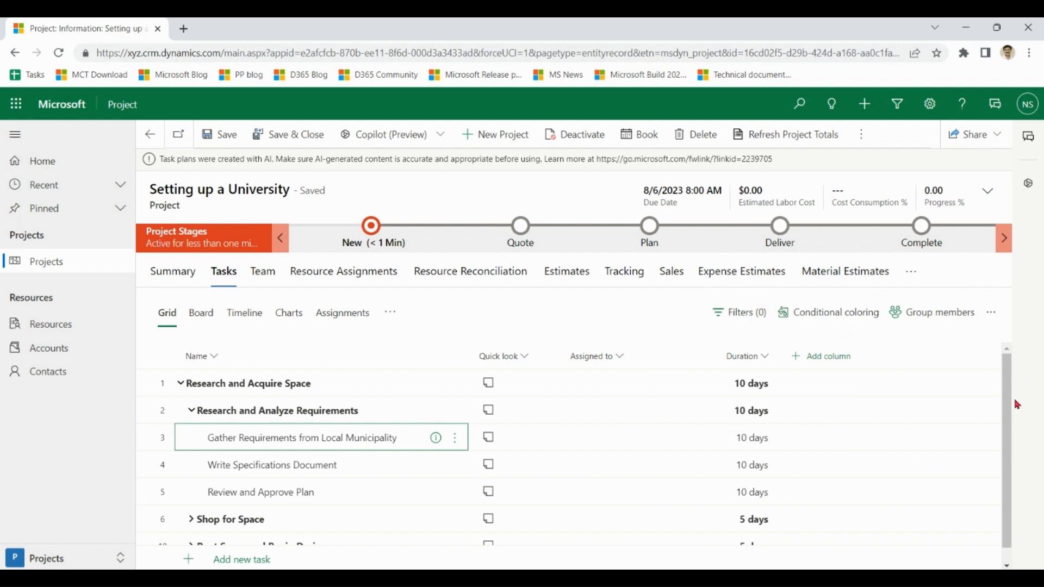
pyautogui.moveTo(1033, 238)
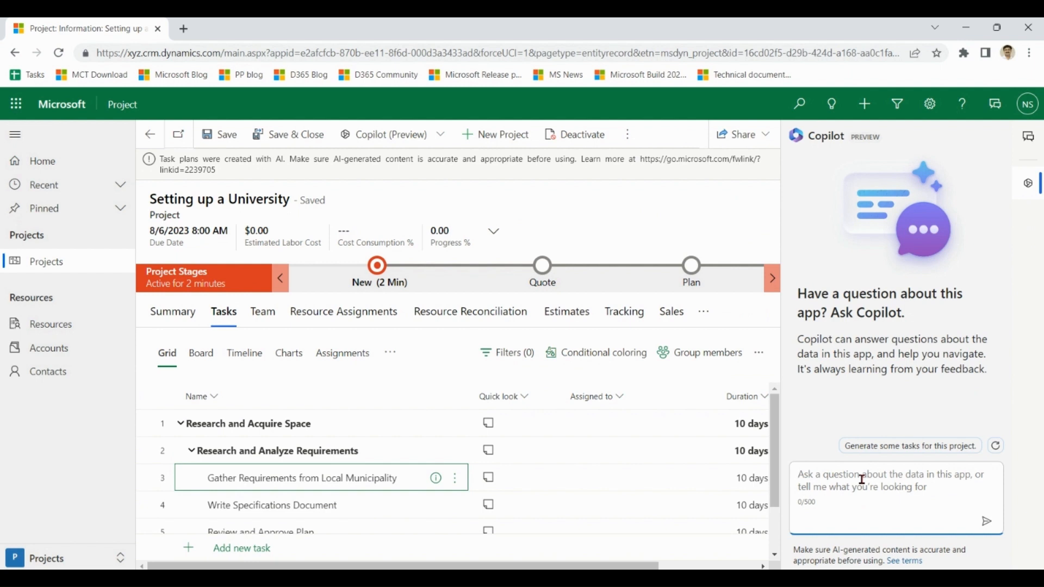
# Step: Ask Copilot 'suggest some legal compliance for this project ?' and send it
pyautogui.write('suggest some')
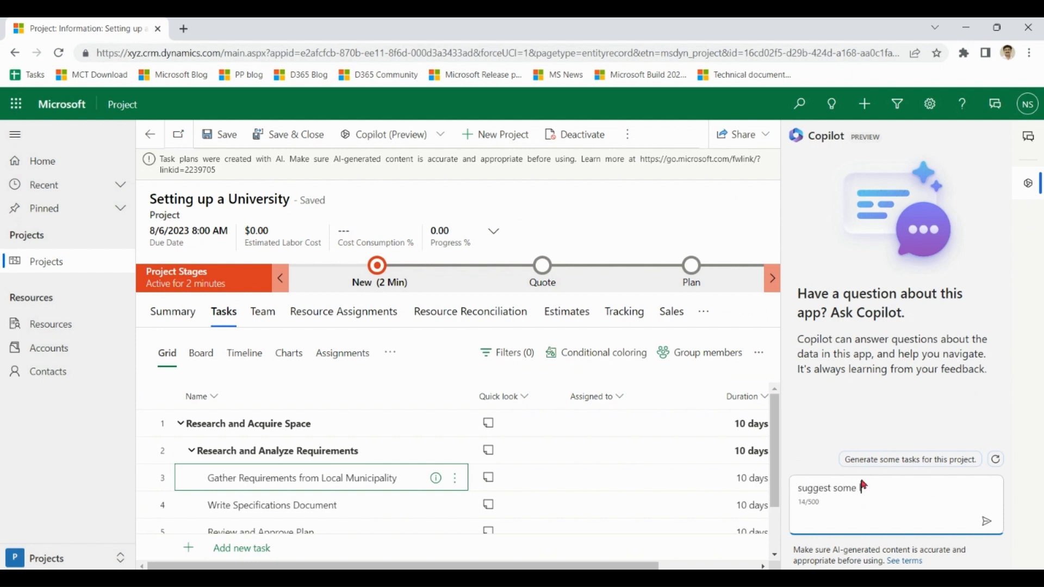
pyautogui.write('legal c')
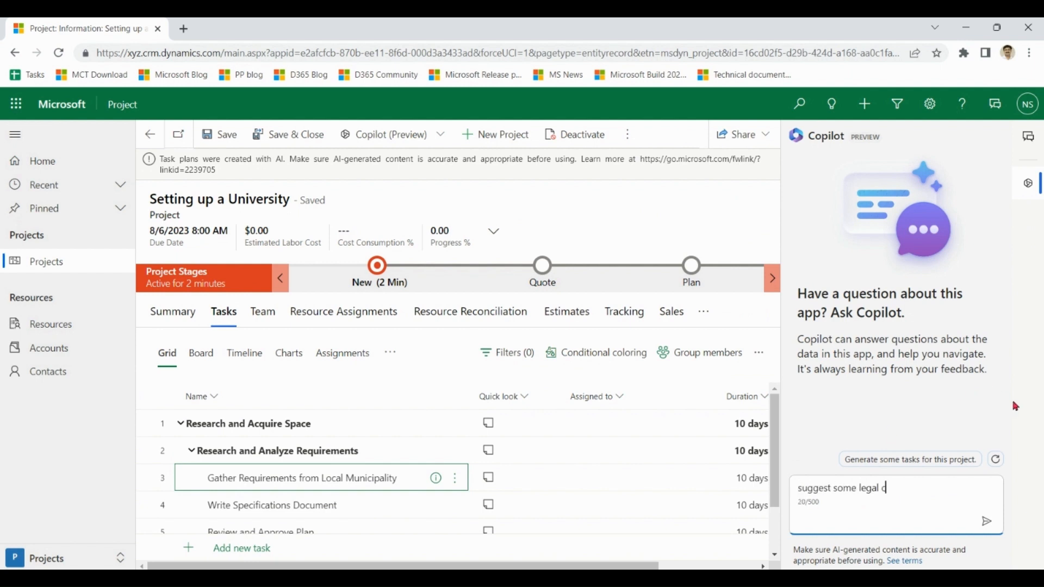
pyautogui.write('ompl')
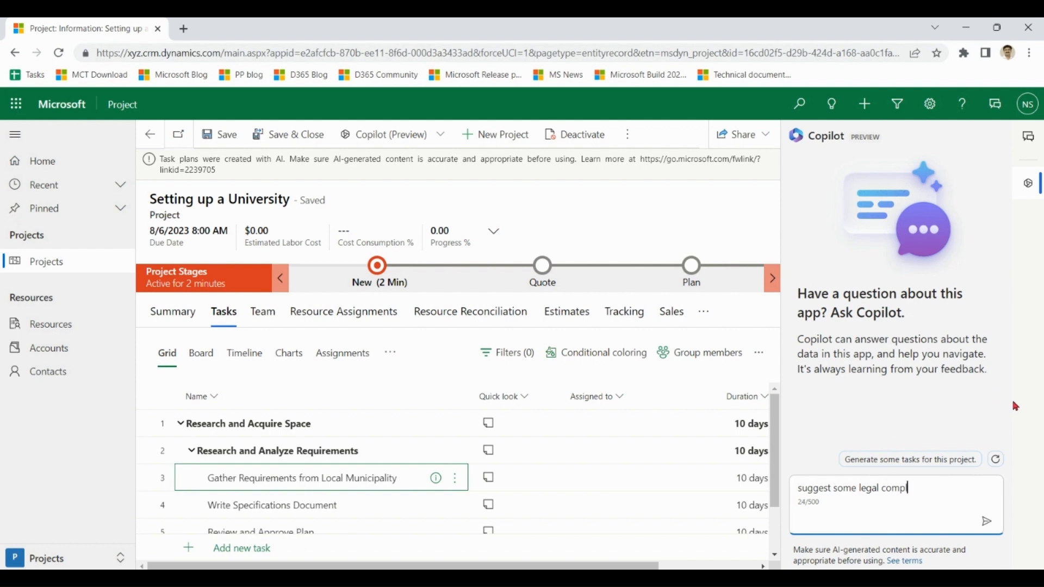
pyautogui.write('liance for this')
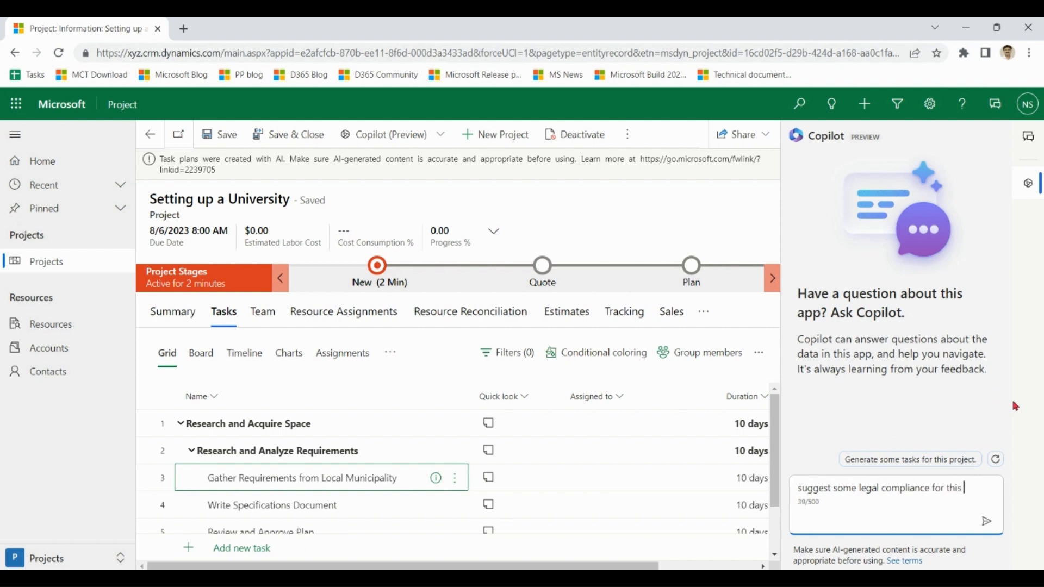
pyautogui.write('project ?')
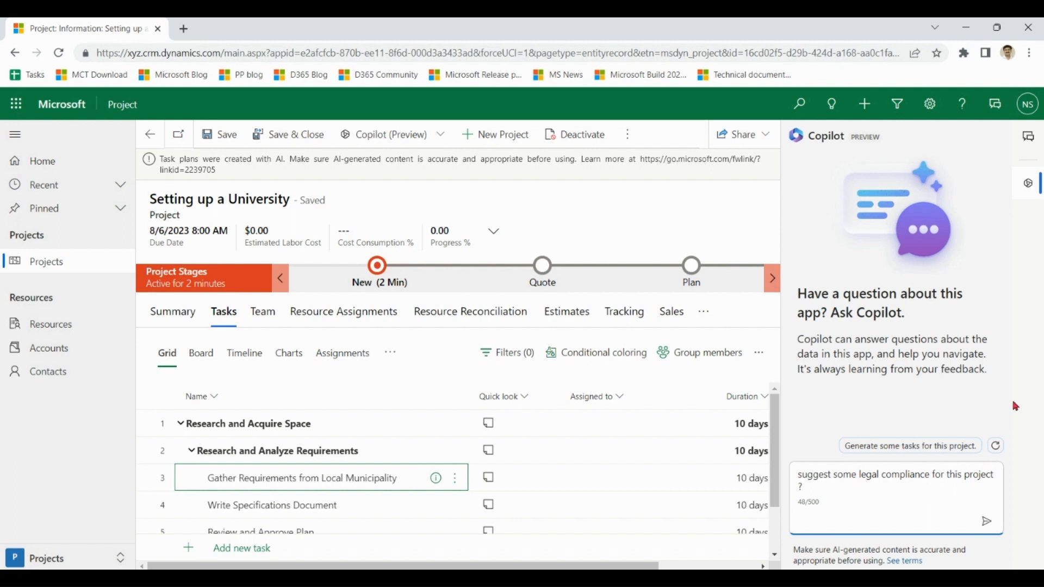
pyautogui.click(987, 521)
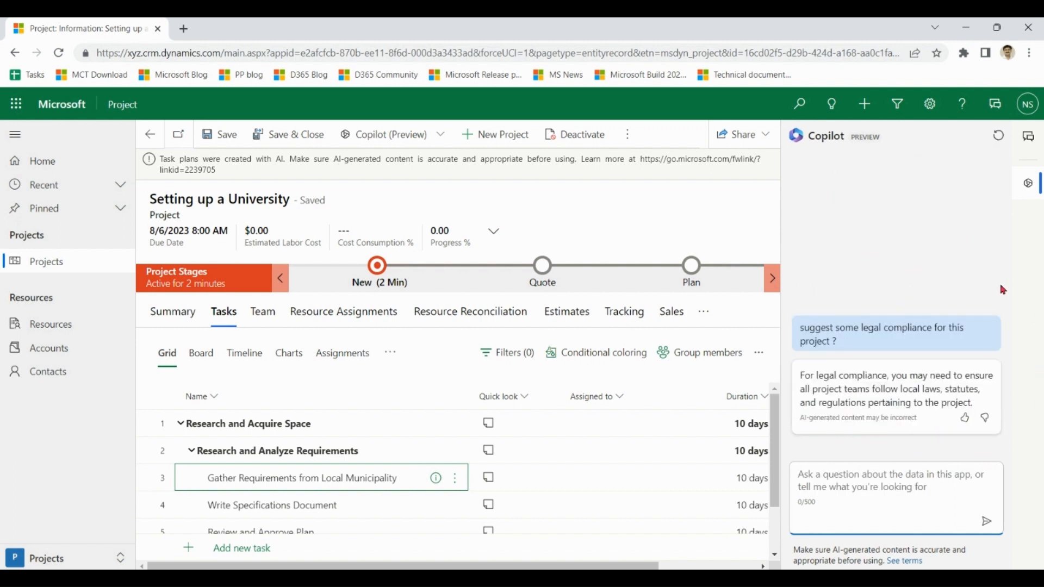
pyautogui.moveTo(886, 489)
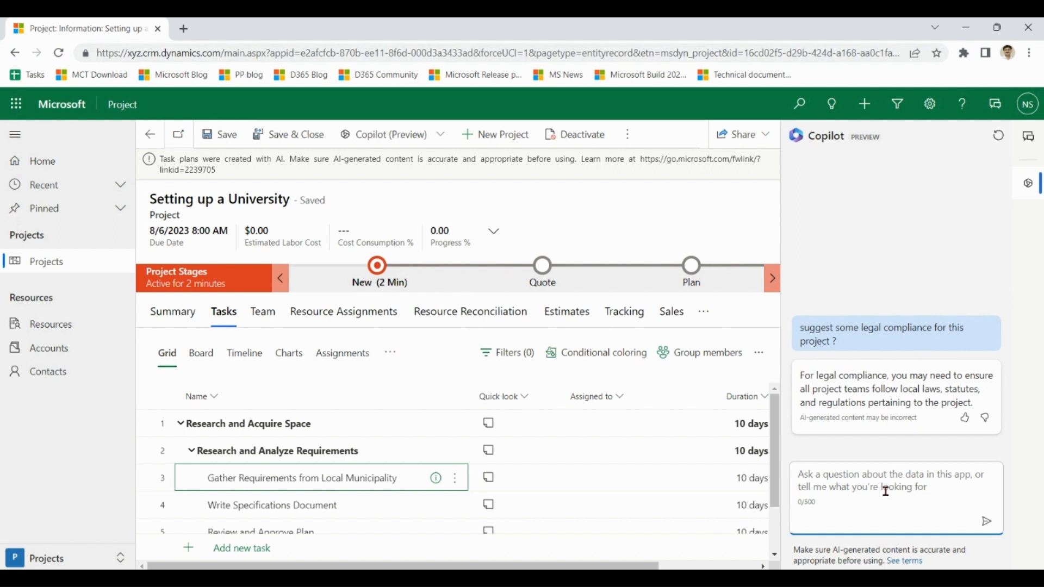